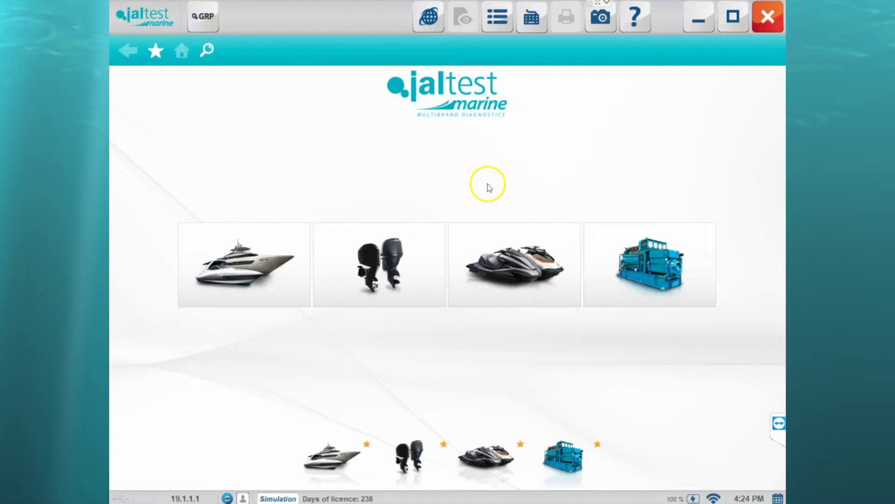
{"action": "mouse_move", "coordinate": [488, 187]}
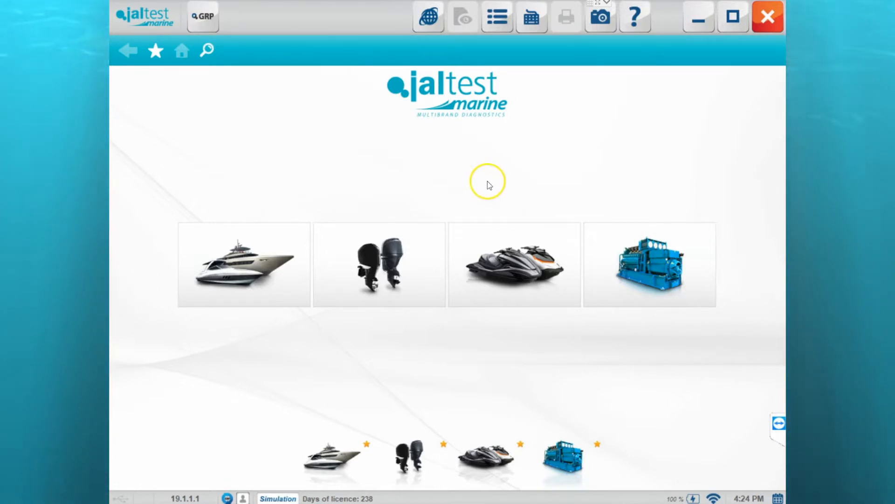
{"action": "mouse_move", "coordinate": [484, 176]}
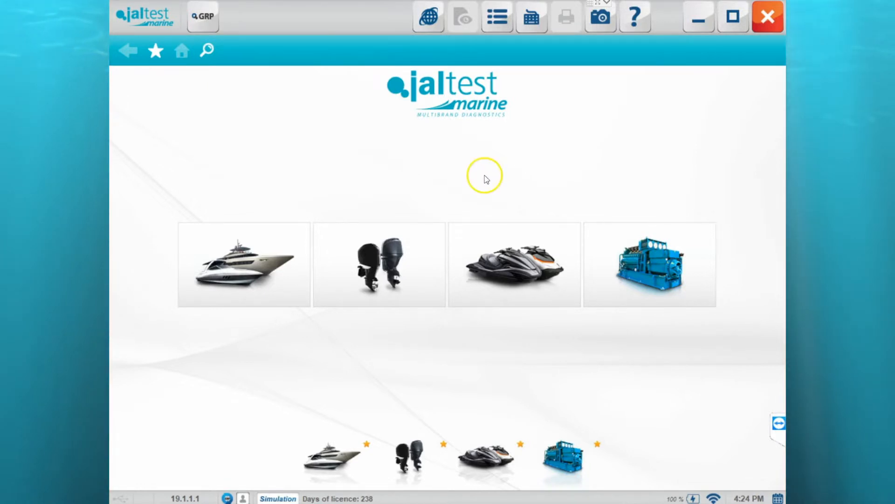
{"action": "mouse_move", "coordinate": [380, 264]}
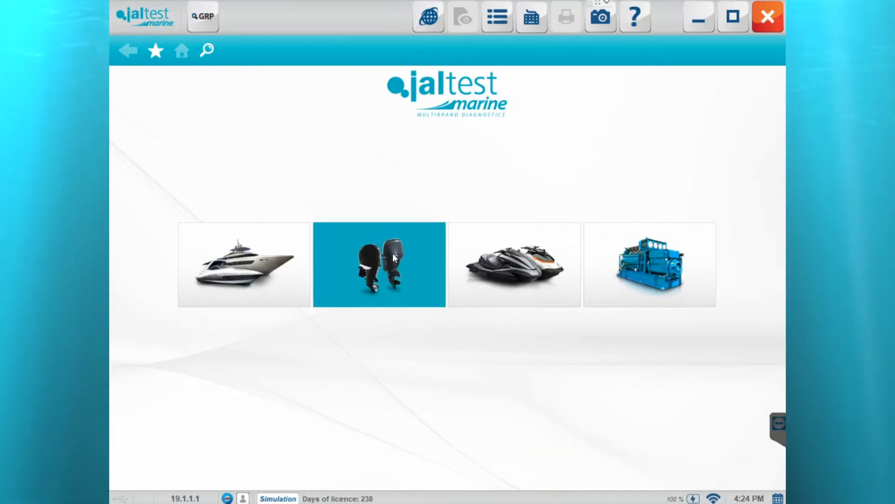
- Choose outboard motor, Yamaha, model F100 and connect to its ECM EFI engine control system
{"action": "left_click", "coordinate": [378, 264]}
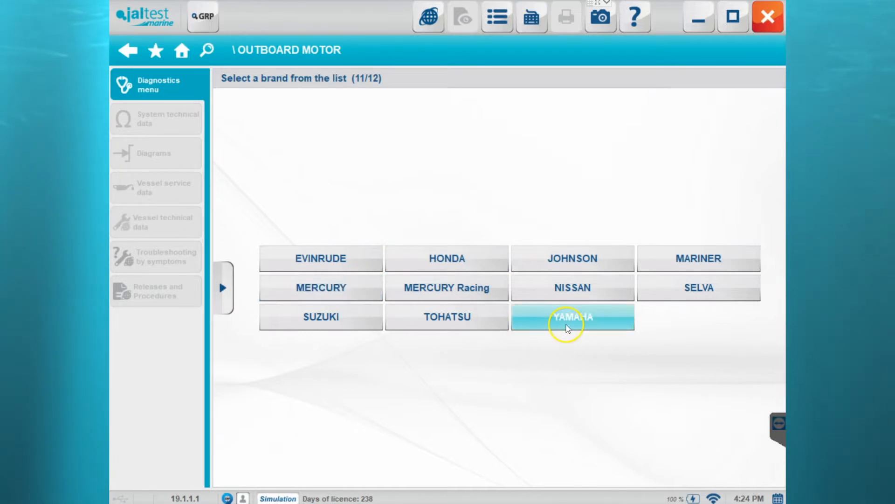
{"action": "left_click", "coordinate": [572, 316]}
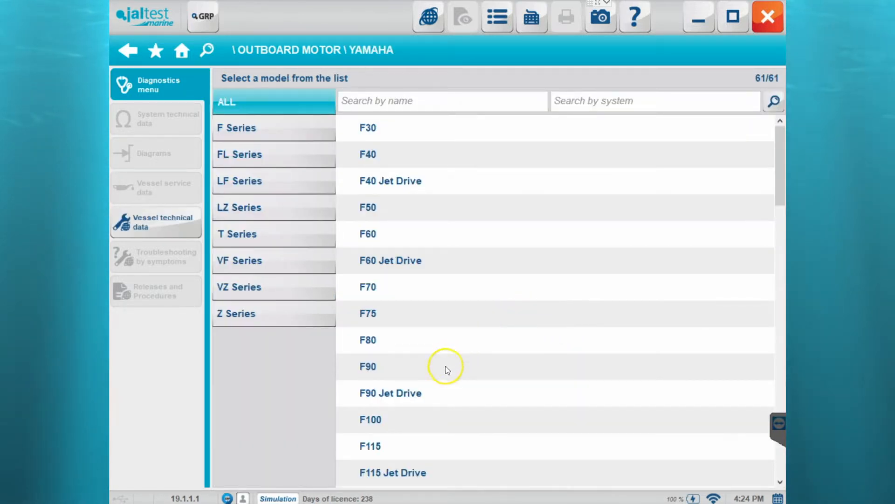
{"action": "left_click", "coordinate": [370, 419]}
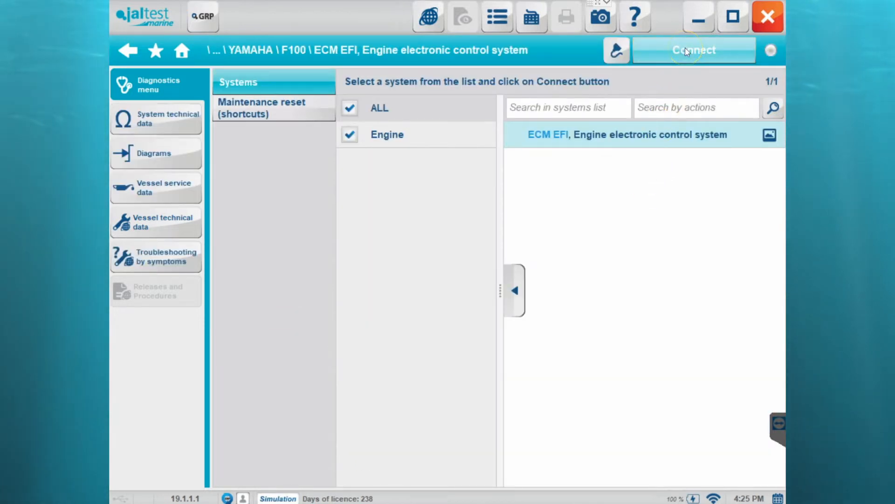
{"action": "left_click", "coordinate": [693, 50]}
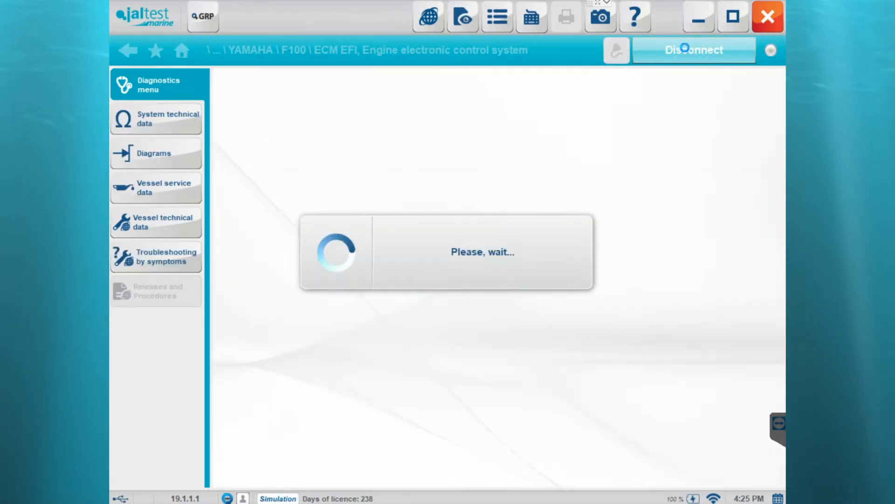
{"action": "mouse_move", "coordinate": [638, 135]}
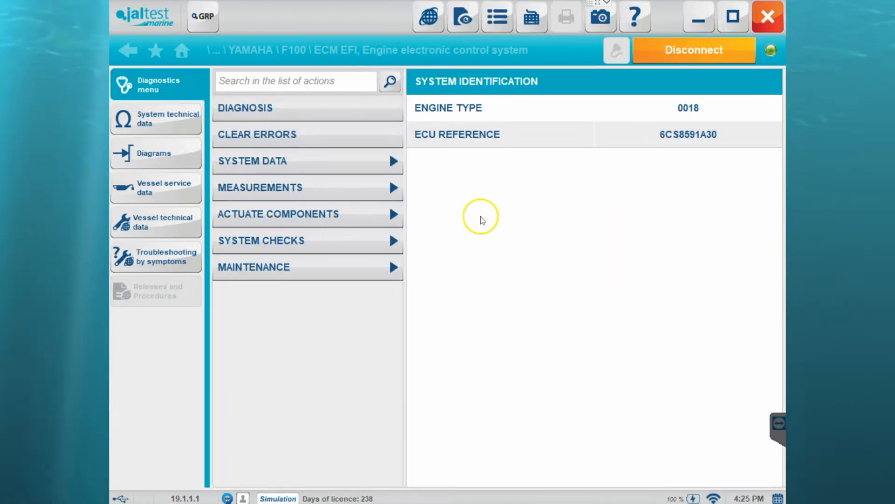
{"action": "mouse_move", "coordinate": [465, 75]}
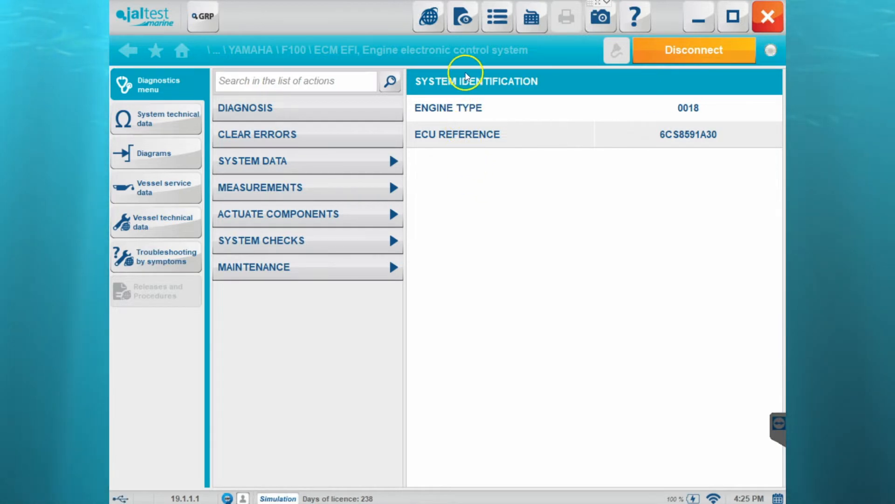
{"action": "mouse_move", "coordinate": [463, 16]}
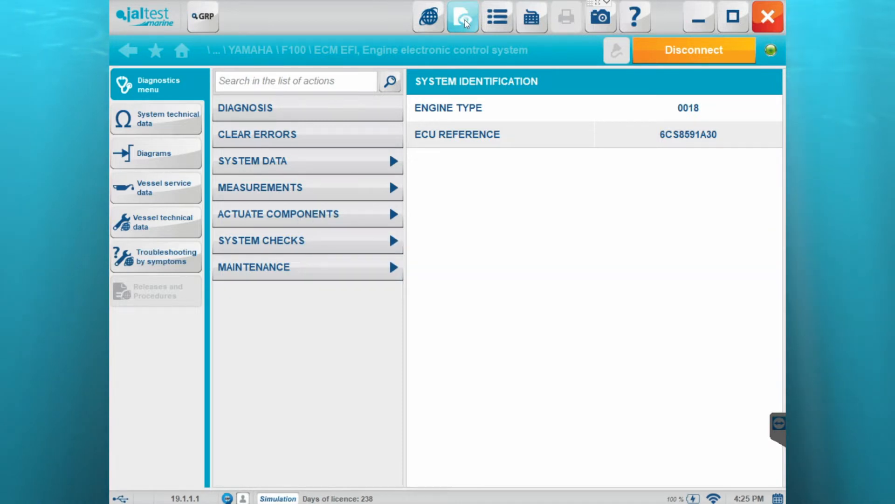
- Show the GRP report preview for the F100 and look through its contents
{"action": "left_click", "coordinate": [462, 17]}
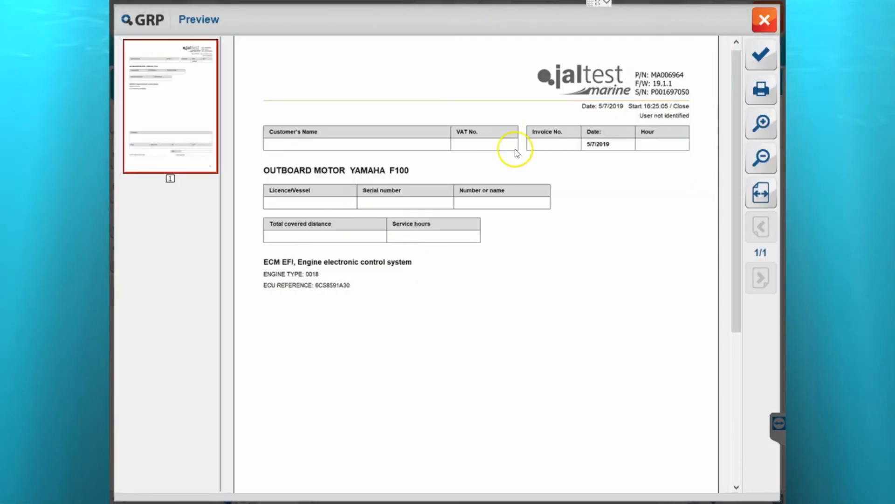
{"action": "mouse_move", "coordinate": [377, 179]}
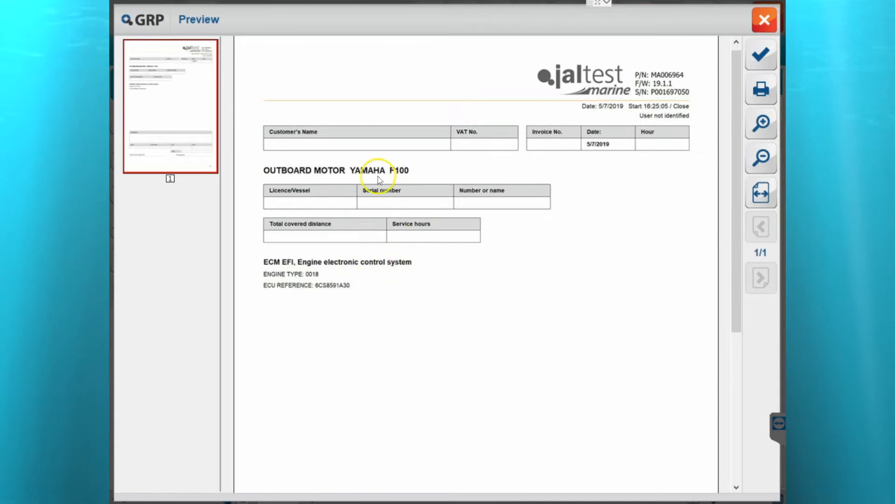
{"action": "mouse_move", "coordinate": [737, 184]}
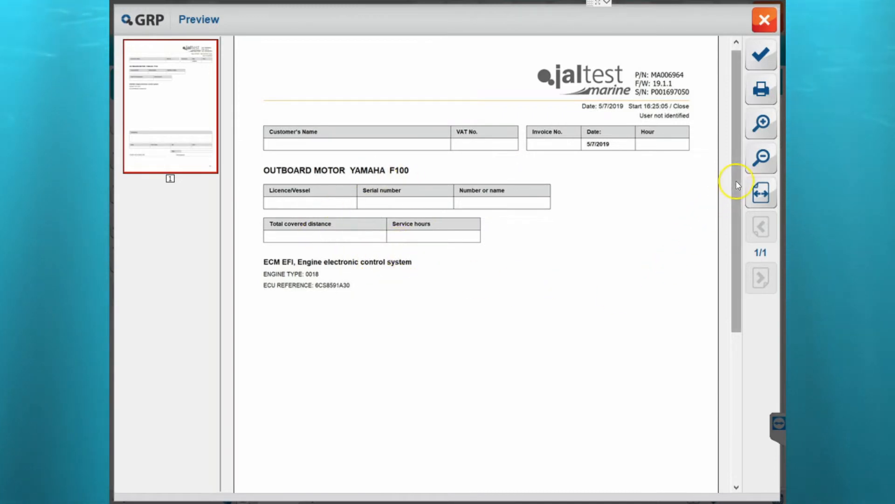
{"action": "scroll", "scroll_direction": "down", "scroll_amount": 3}
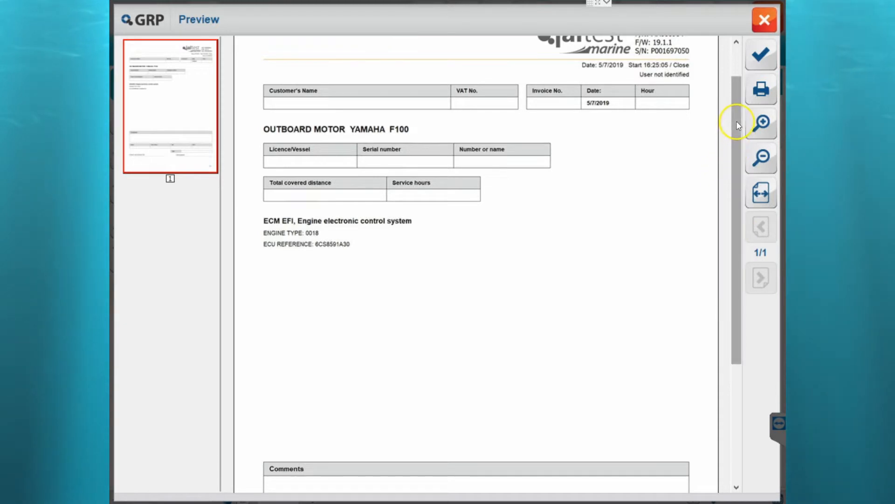
{"action": "scroll", "scroll_direction": "up", "scroll_amount": 3}
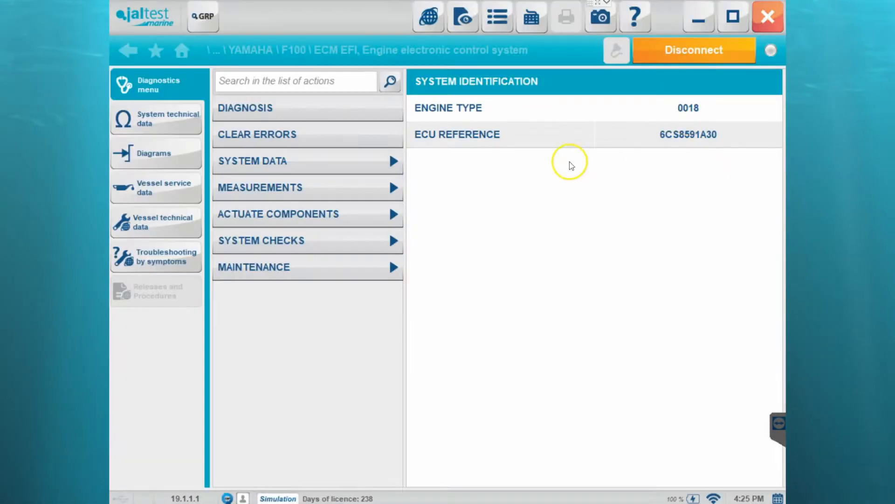
{"action": "mouse_move", "coordinate": [285, 109]}
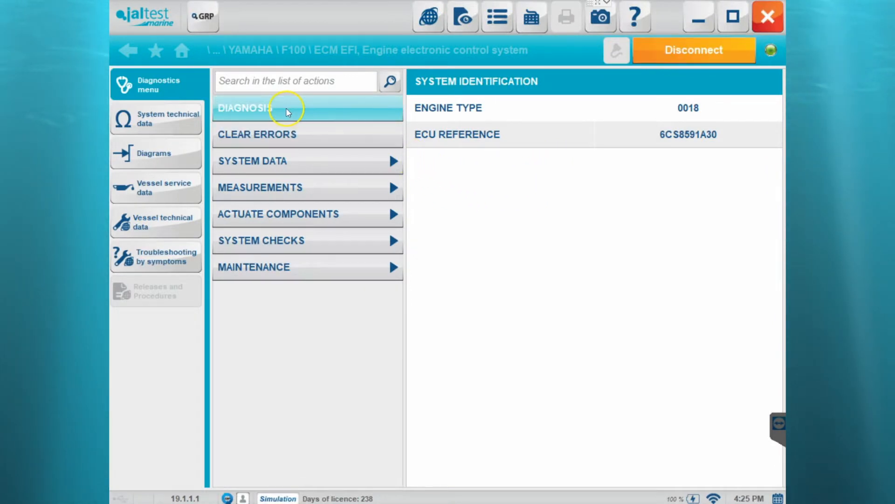
- Show the DIAGNOSIS list of the two errors stored in engine memory
{"action": "left_click", "coordinate": [257, 107]}
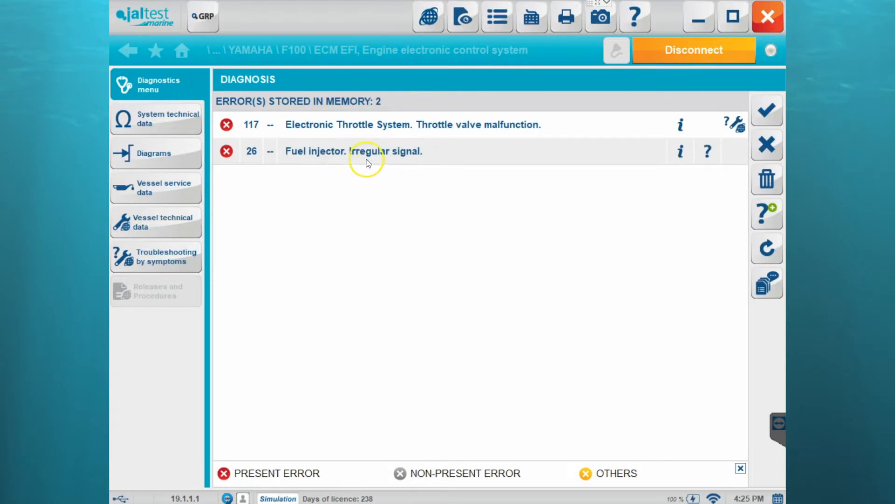
{"action": "mouse_move", "coordinate": [653, 152]}
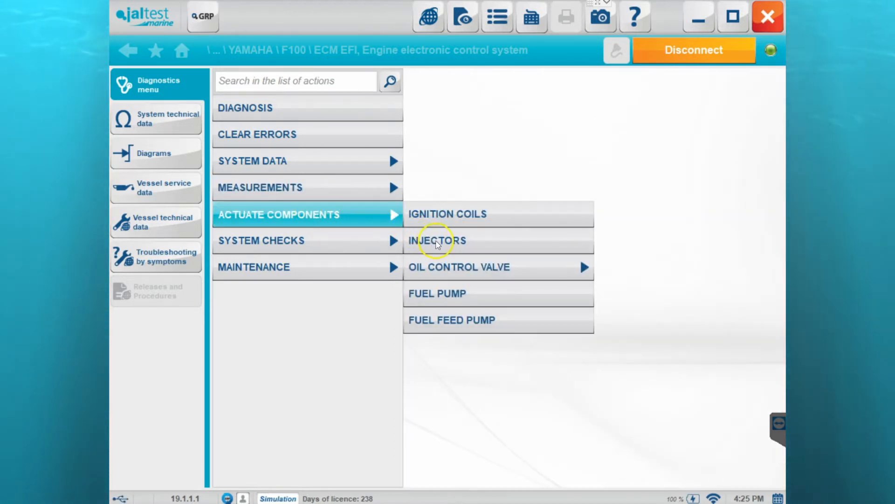
- Run the injectors actuation test on INJECTOR 1 and acknowledge that the actuation has finished
{"action": "left_click", "coordinate": [438, 239]}
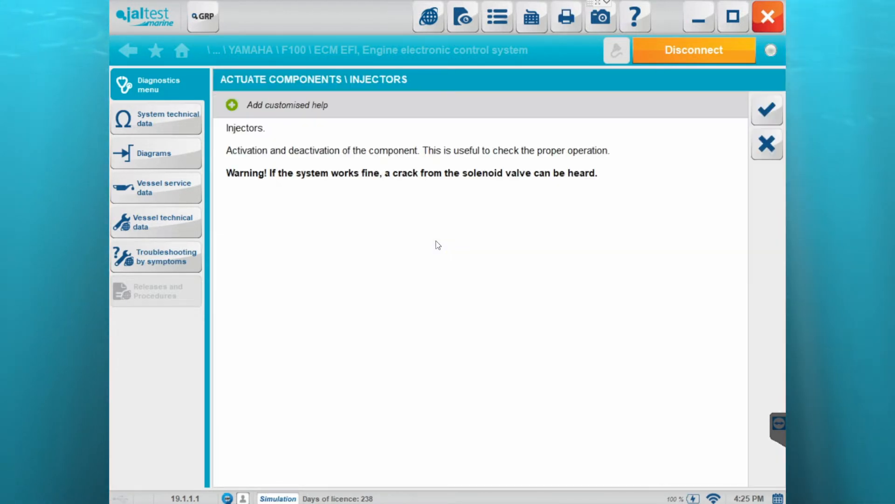
{"action": "mouse_move", "coordinate": [767, 110]}
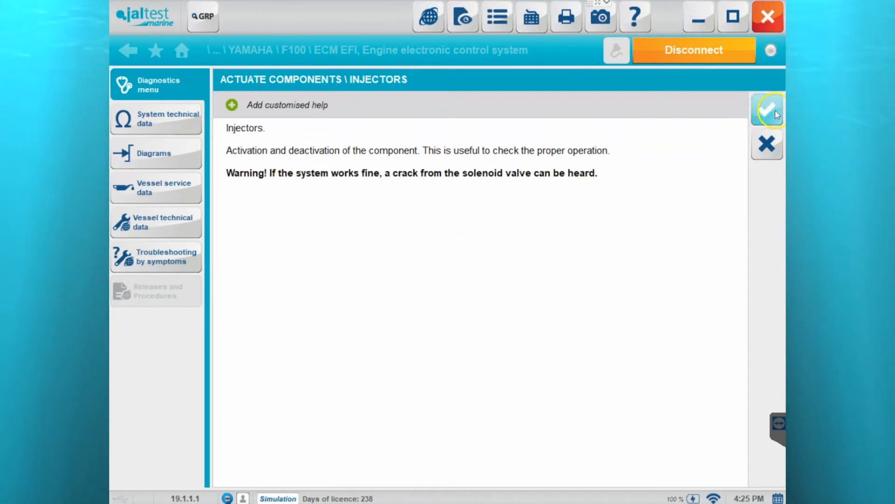
{"action": "left_click", "coordinate": [767, 111]}
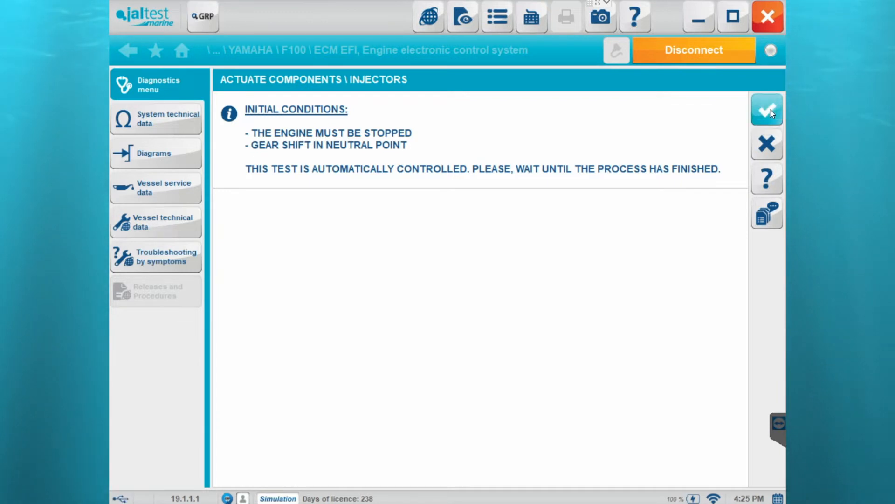
{"action": "left_click", "coordinate": [767, 110]}
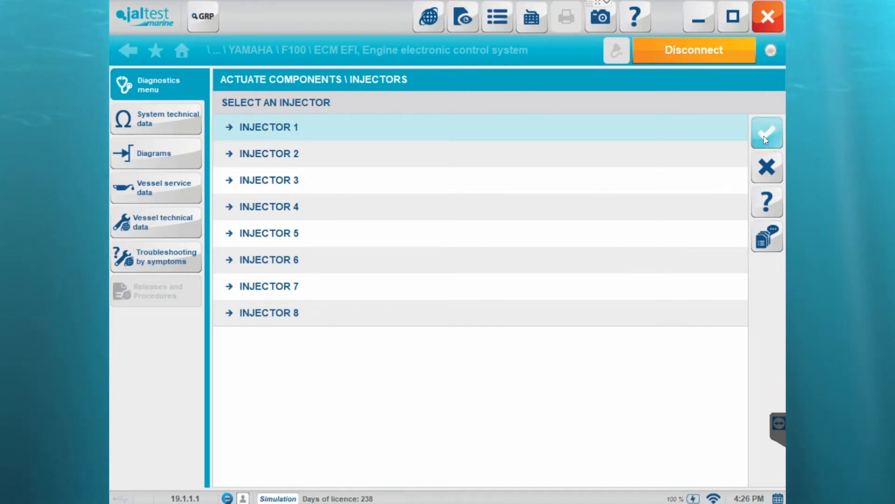
{"action": "left_click", "coordinate": [766, 133]}
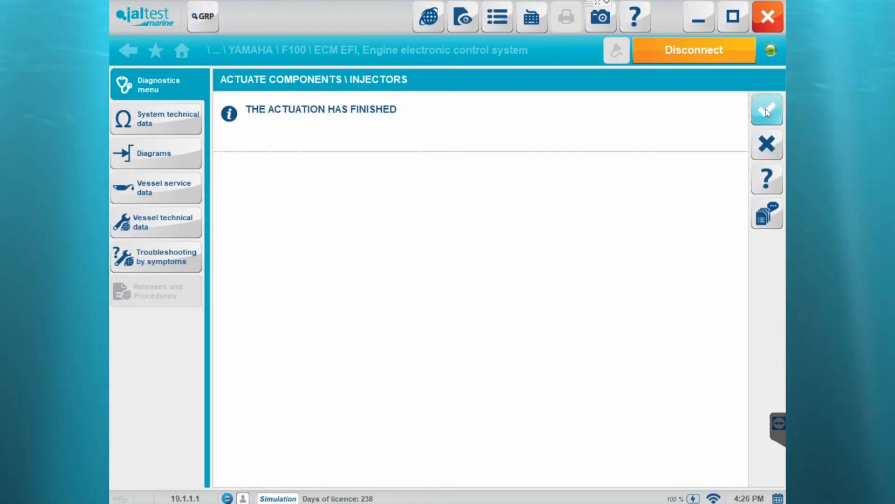
{"action": "left_click", "coordinate": [766, 110]}
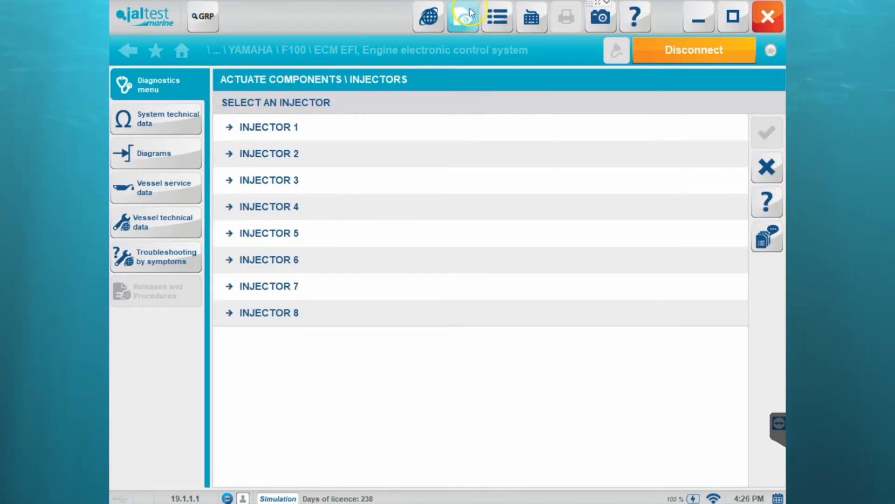
- Show the report preview with the two stored errors and injector 1 actuation results
{"action": "left_click", "coordinate": [464, 15]}
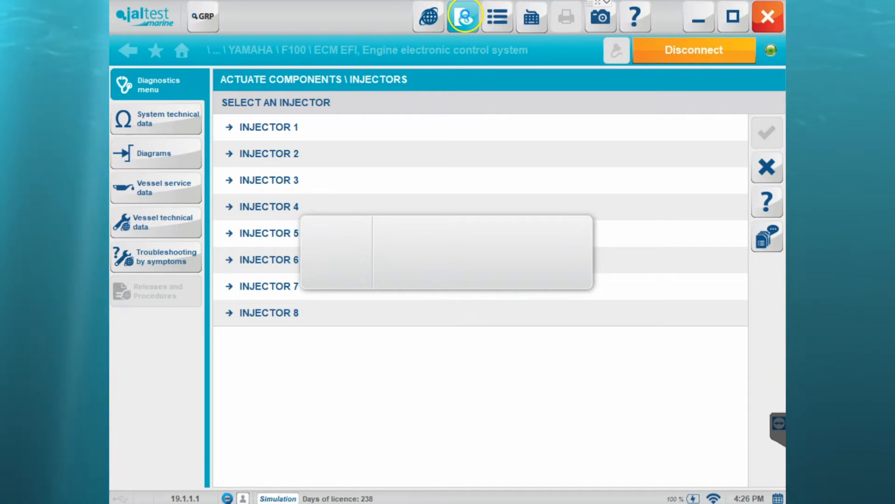
{"action": "left_click", "coordinate": [464, 16]}
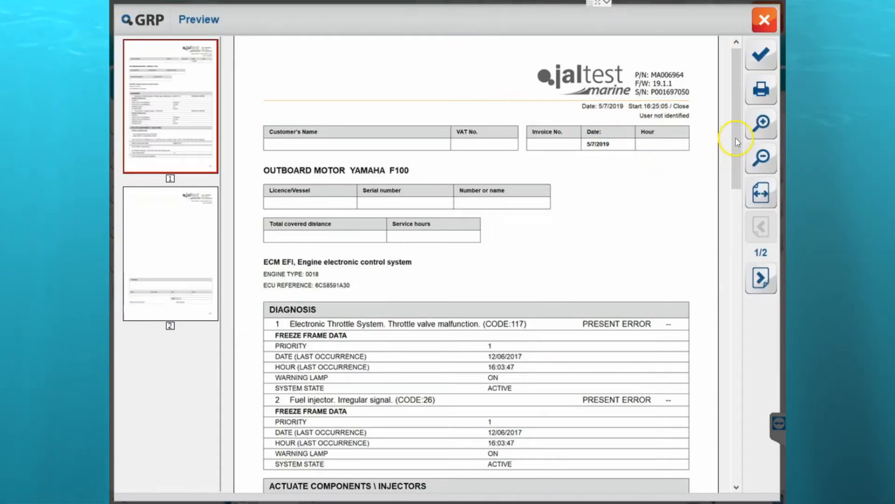
{"action": "scroll", "scroll_direction": "down", "scroll_amount": 3}
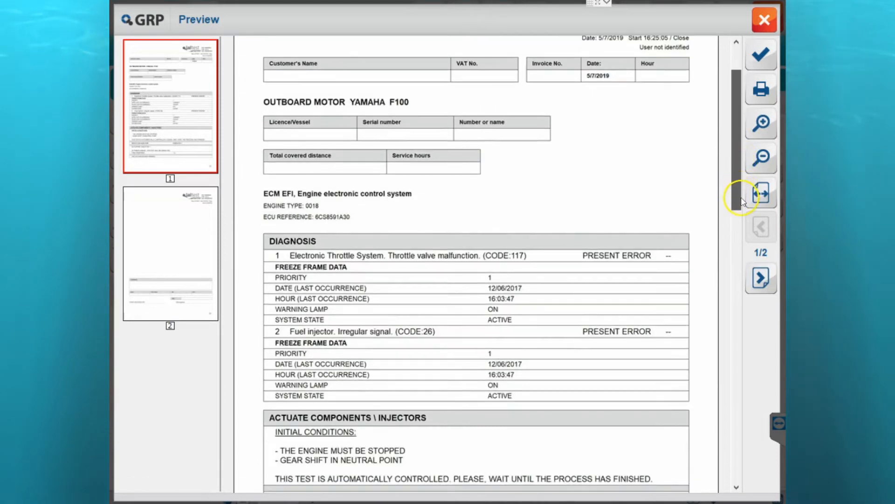
{"action": "scroll", "scroll_direction": "down", "scroll_amount": 3}
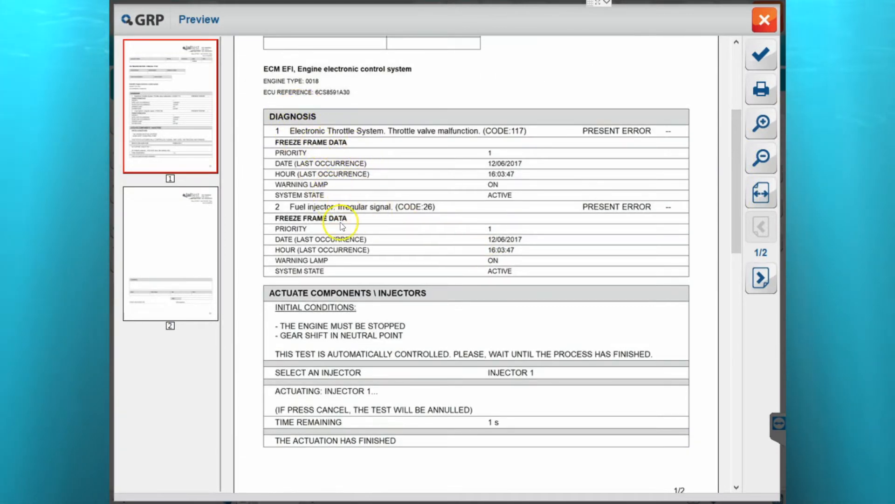
{"action": "mouse_move", "coordinate": [345, 331]}
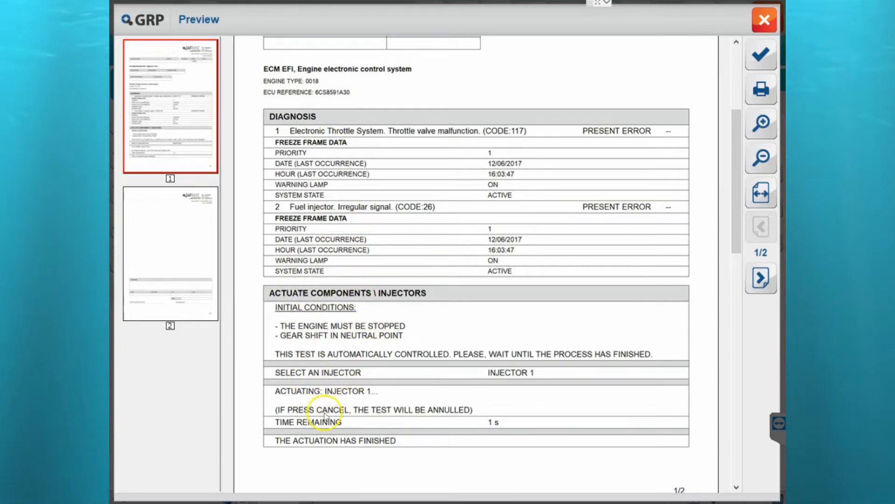
{"action": "mouse_move", "coordinate": [545, 142]}
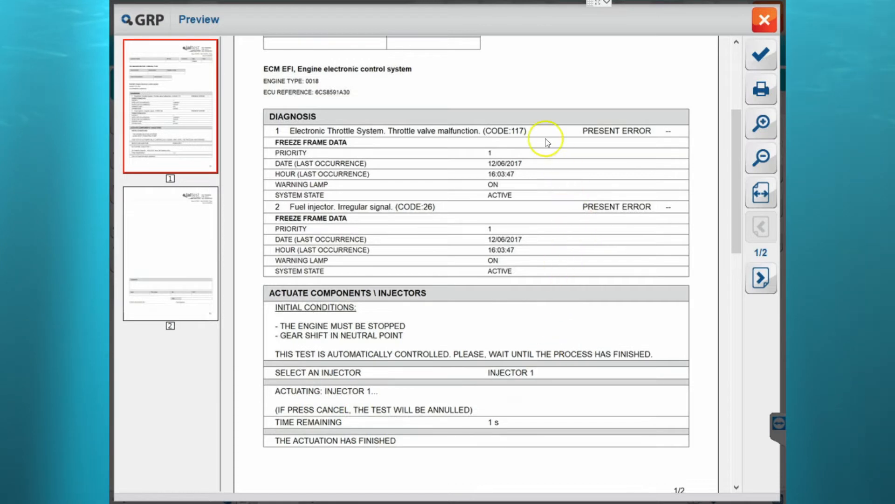
{"action": "mouse_move", "coordinate": [722, 80]}
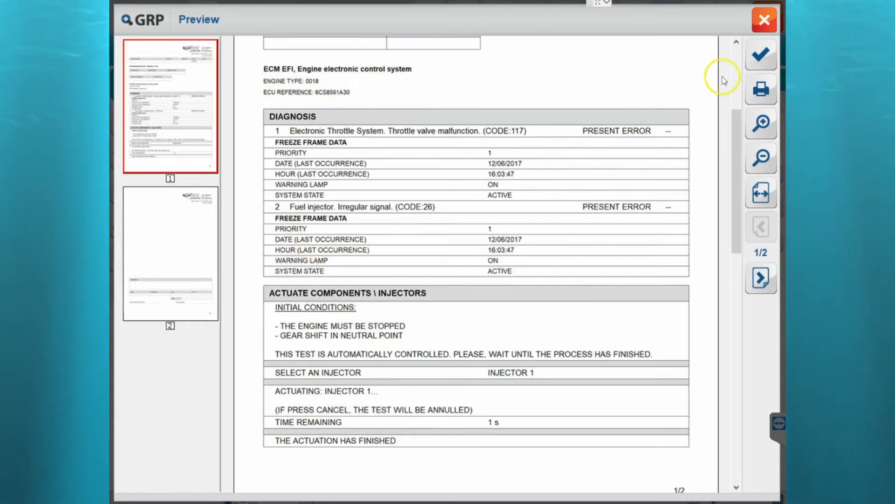
- Close the preview and leave the system diagnosis, bringing up the save-report question
{"action": "left_click", "coordinate": [764, 19]}
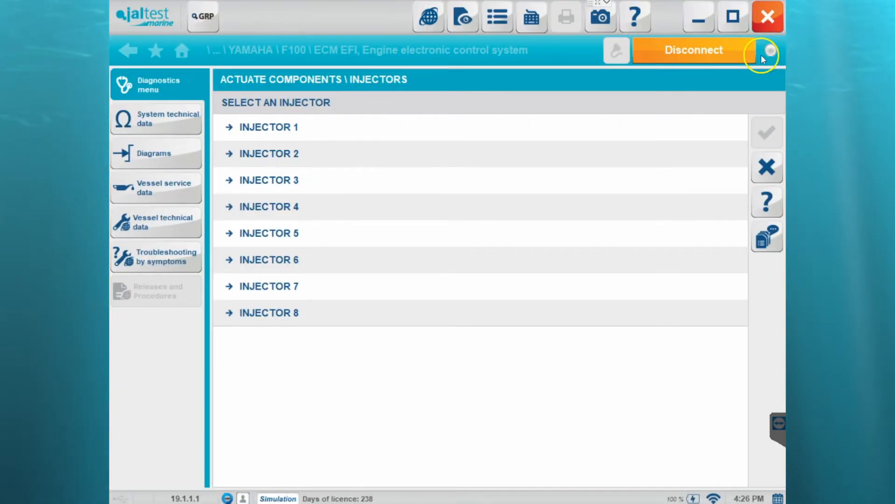
{"action": "mouse_move", "coordinate": [441, 100]}
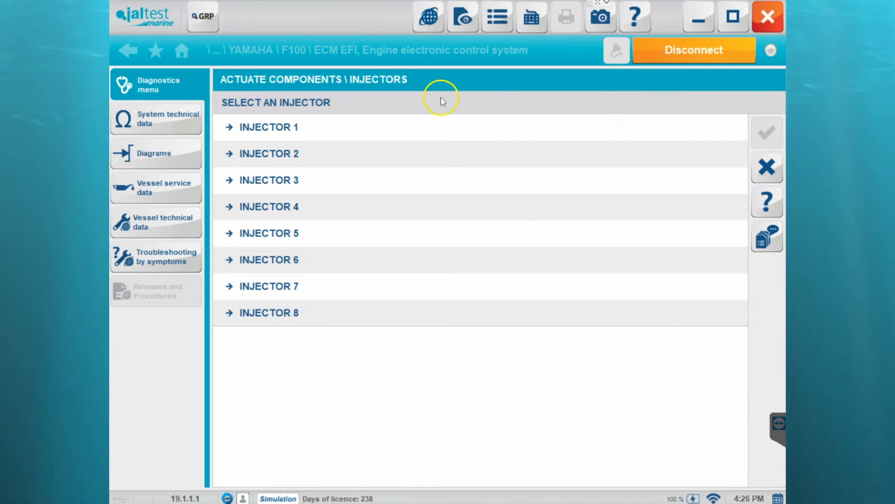
{"action": "mouse_move", "coordinate": [694, 50]}
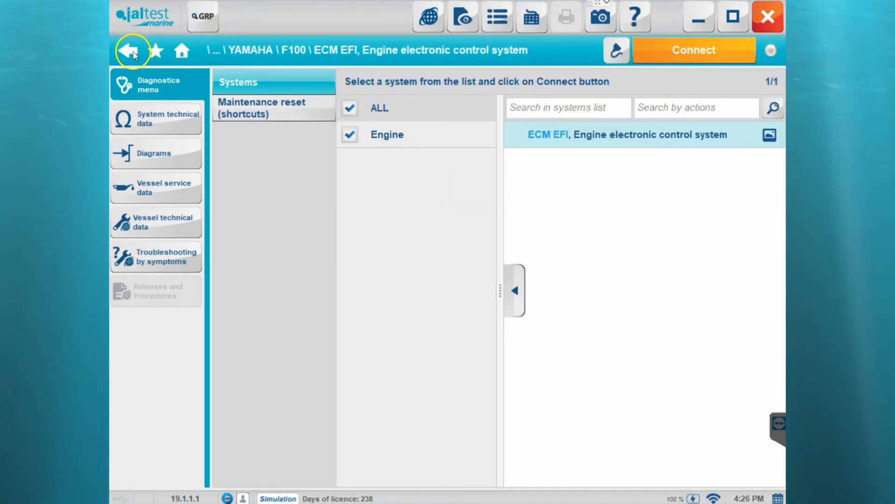
{"action": "left_click", "coordinate": [132, 50]}
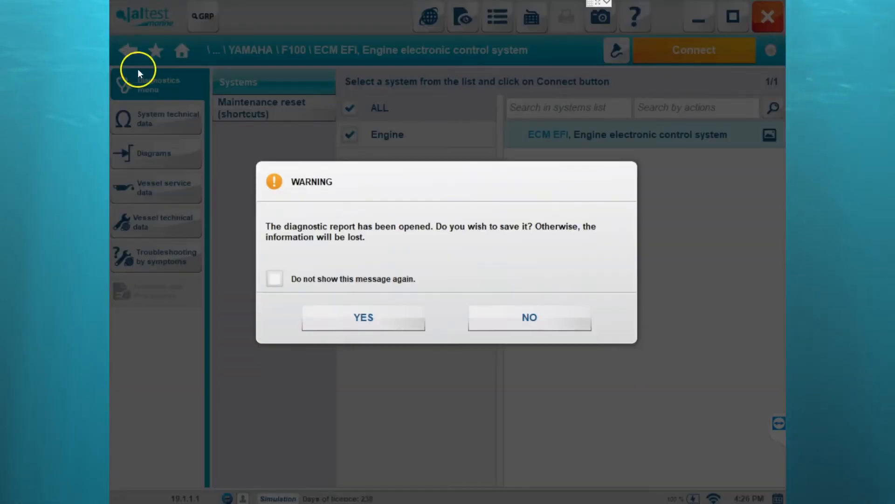
{"action": "mouse_move", "coordinate": [473, 255]}
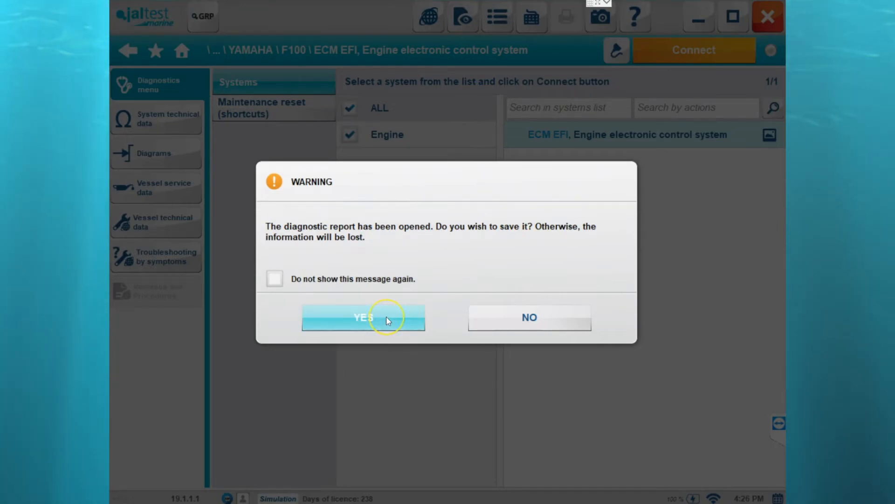
- Agree to save and name the report 'Diagnosis report 1' in the Save as field
{"action": "left_click", "coordinate": [363, 318]}
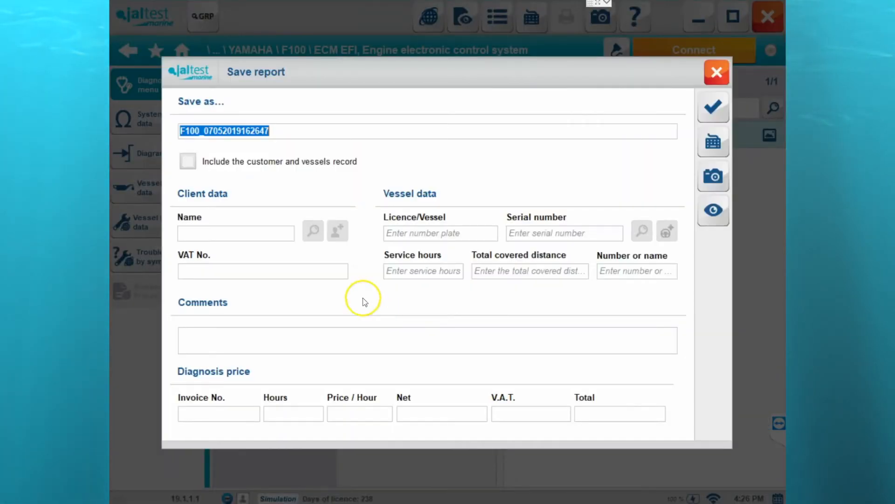
{"action": "left_click", "coordinate": [296, 131]}
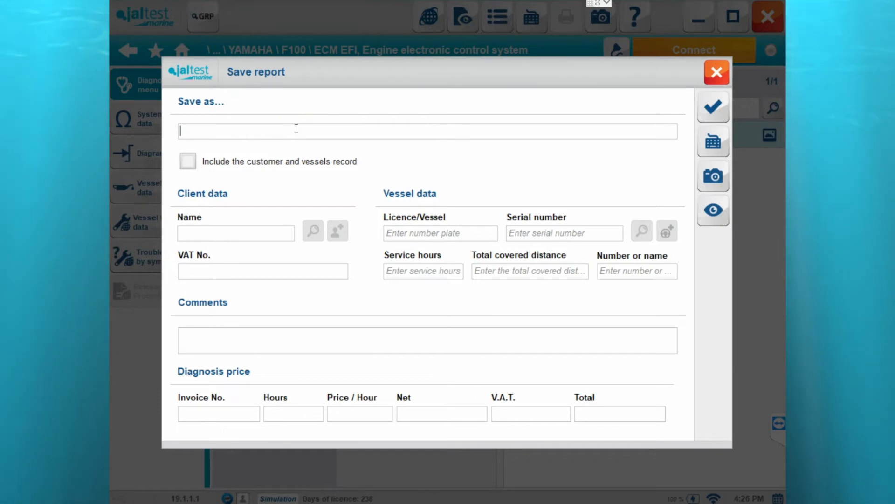
{"action": "type", "text": "Diagnosis repo"}
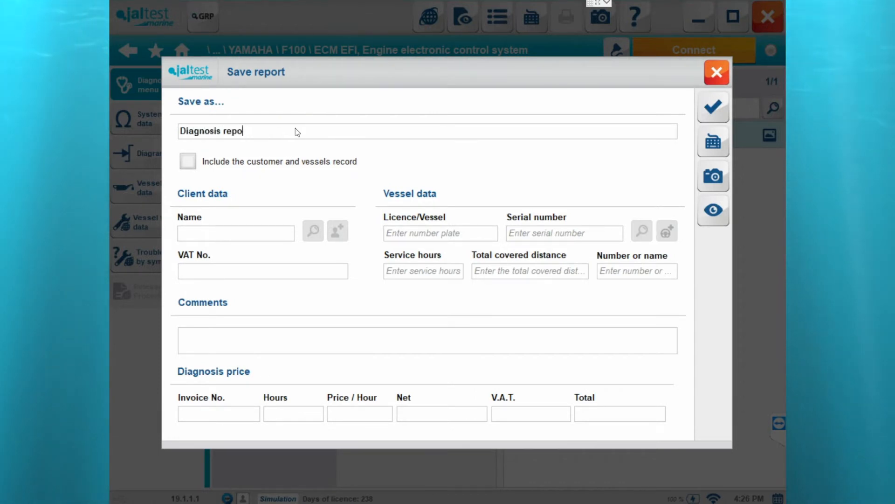
{"action": "type", "text": "rt 1"}
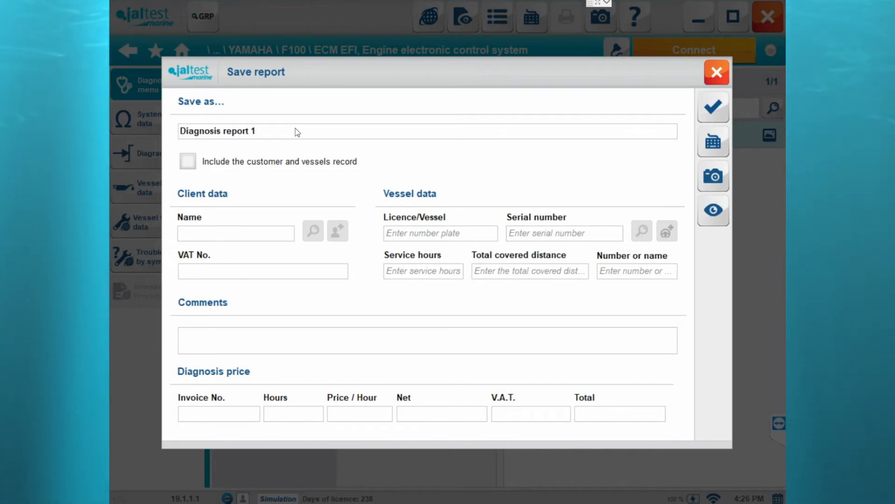
{"action": "mouse_move", "coordinate": [264, 223]}
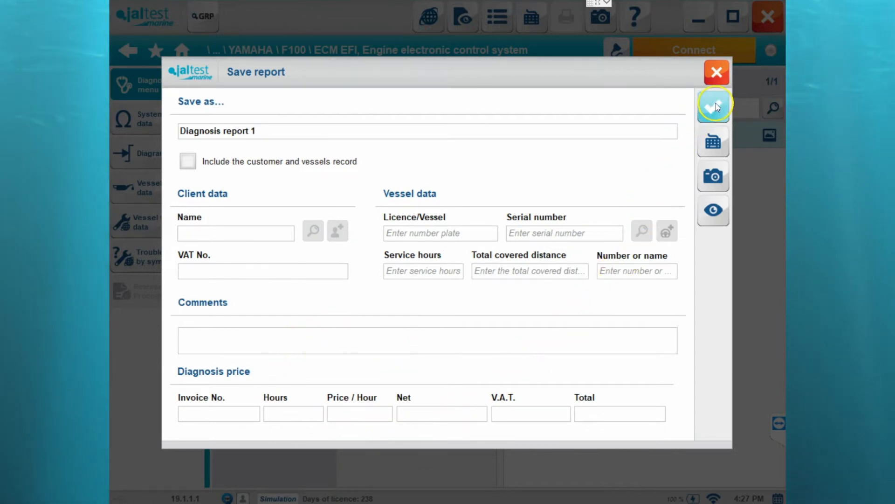
- Save the report and synchronise it with the GRP module until the update is confirmed
{"action": "left_click", "coordinate": [713, 106]}
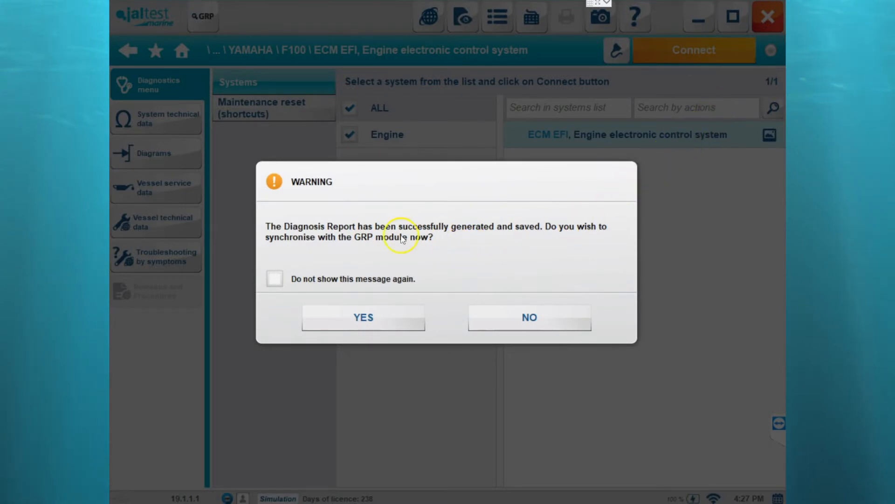
{"action": "mouse_move", "coordinate": [374, 251]}
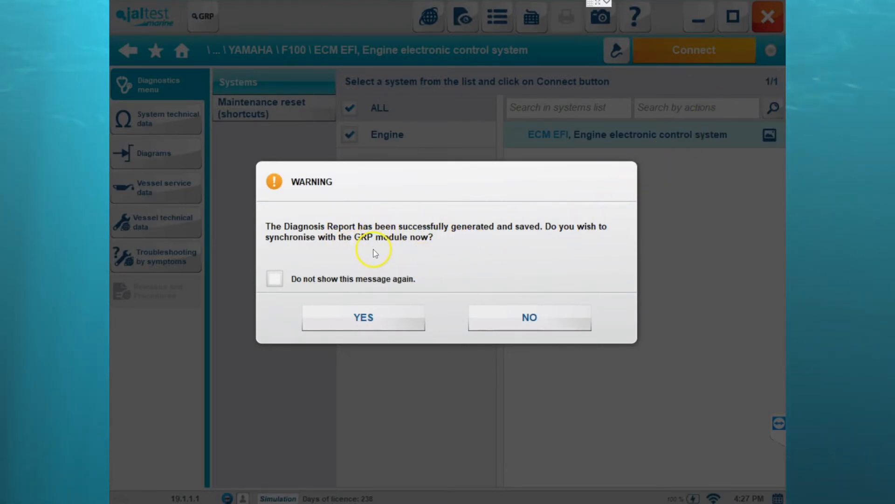
{"action": "mouse_move", "coordinate": [374, 253]}
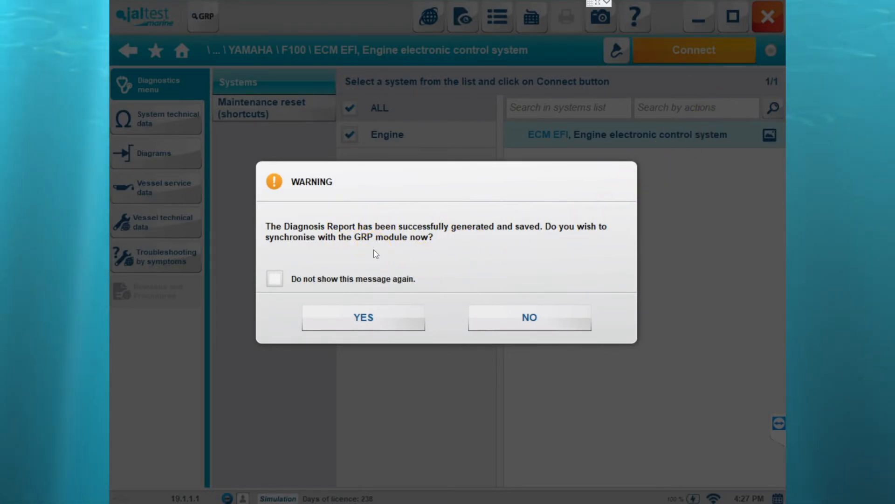
{"action": "left_click", "coordinate": [363, 317]}
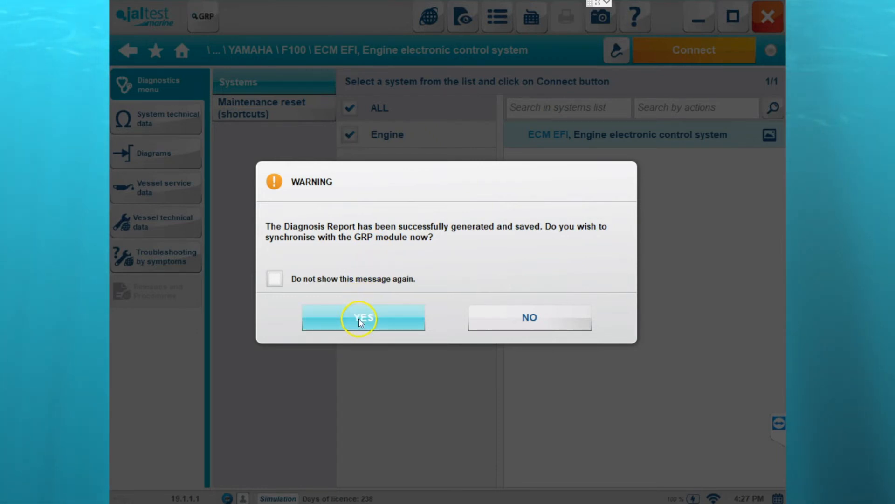
{"action": "left_click", "coordinate": [363, 317]}
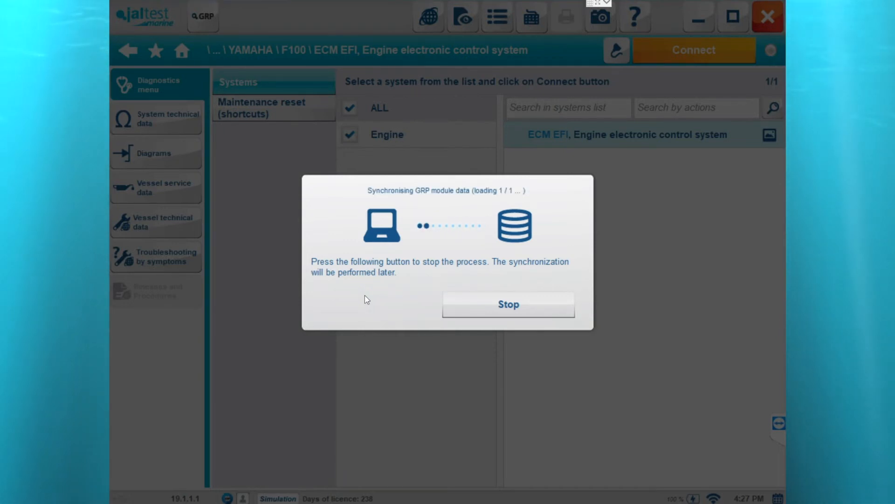
{"action": "left_click", "coordinate": [508, 304]}
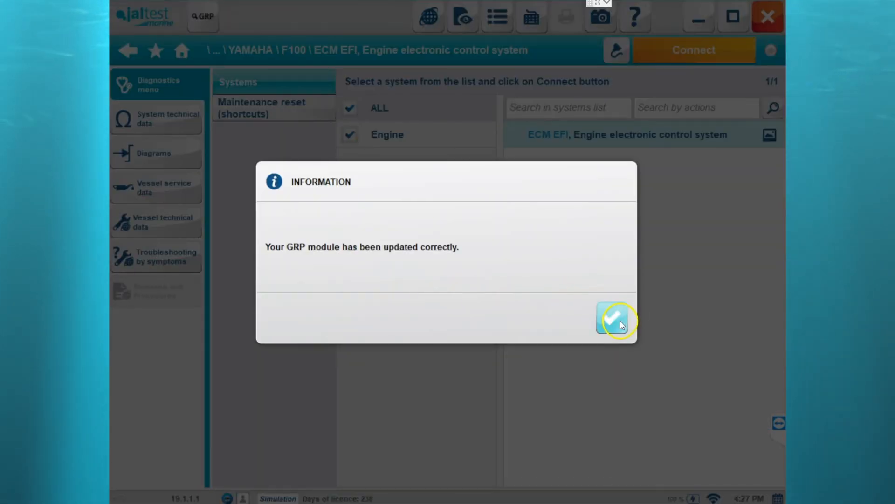
- Dismiss the update message and return to the home screen with the vessel categories
{"action": "left_click", "coordinate": [615, 320]}
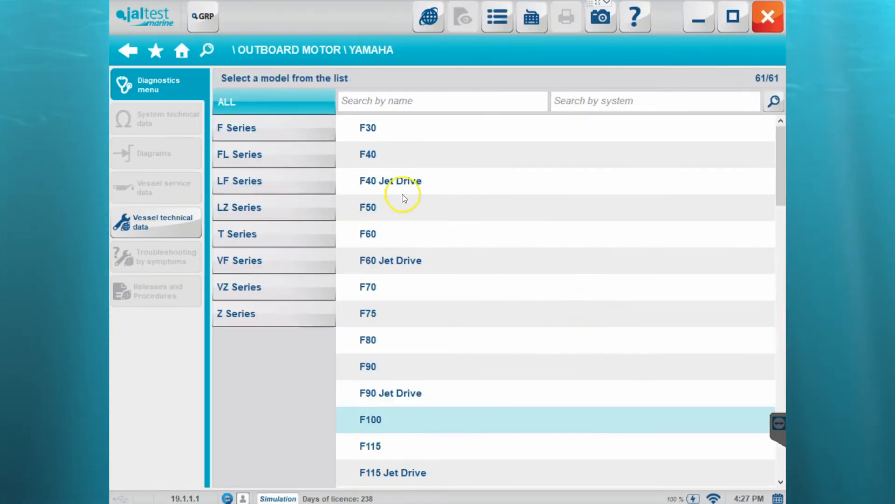
{"action": "mouse_move", "coordinate": [182, 50]}
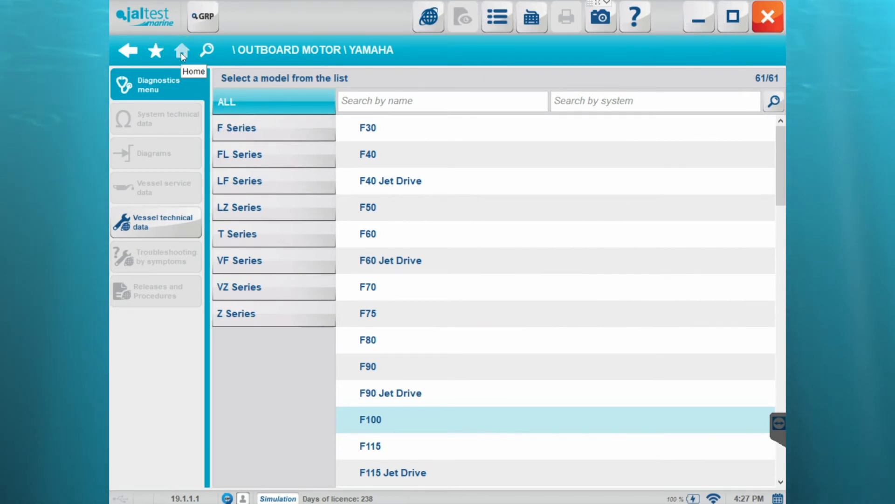
{"action": "left_click", "coordinate": [182, 50]}
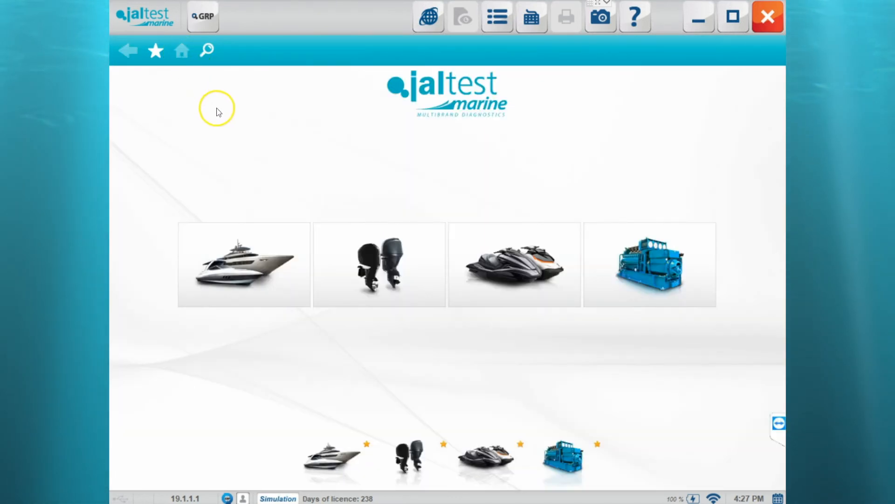
{"action": "mouse_move", "coordinate": [203, 16]}
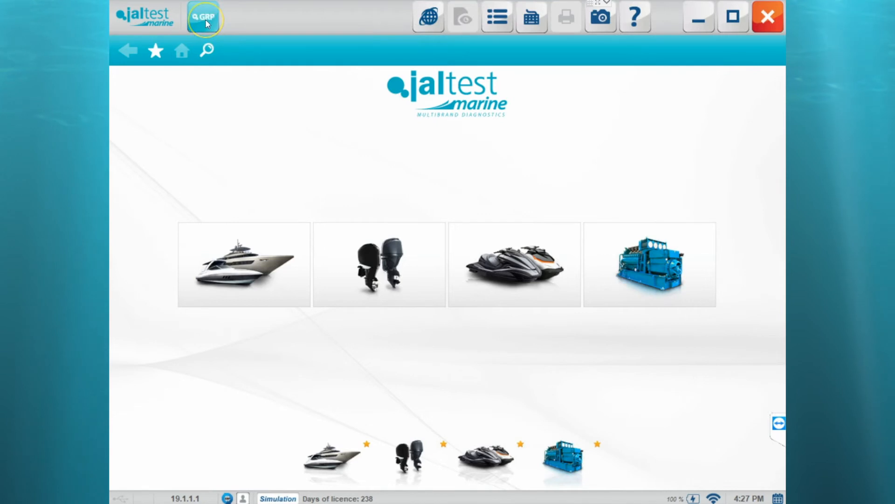
- Show the GRP Diagnosis Reports list with 'Diagnosis report 1.iddx' at the top
{"action": "left_click", "coordinate": [204, 16]}
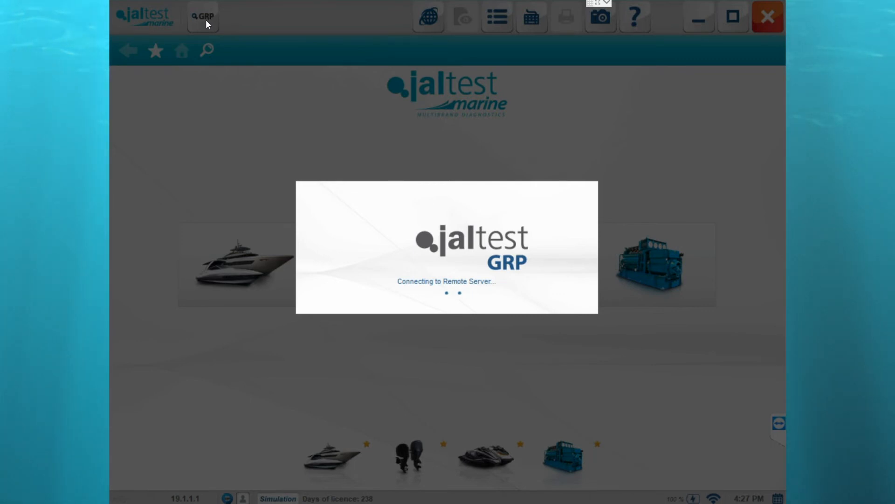
{"action": "mouse_move", "coordinate": [382, 240]}
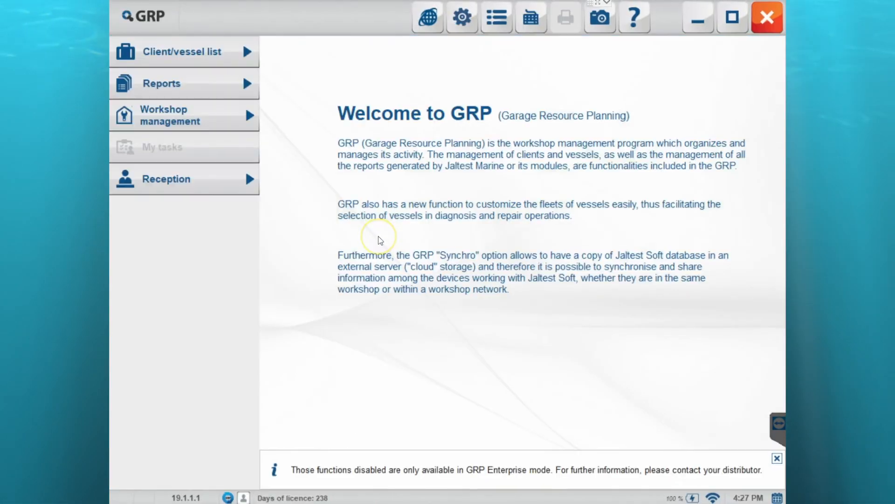
{"action": "mouse_move", "coordinate": [178, 89]}
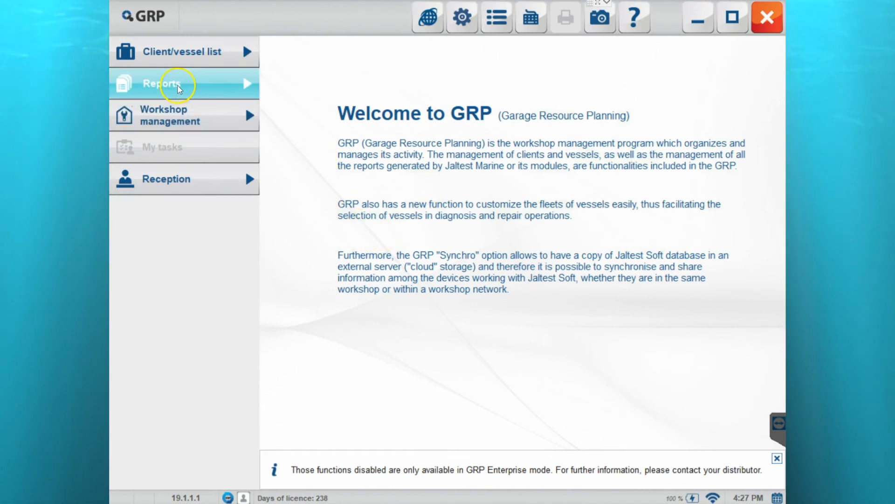
{"action": "left_click", "coordinate": [172, 83]}
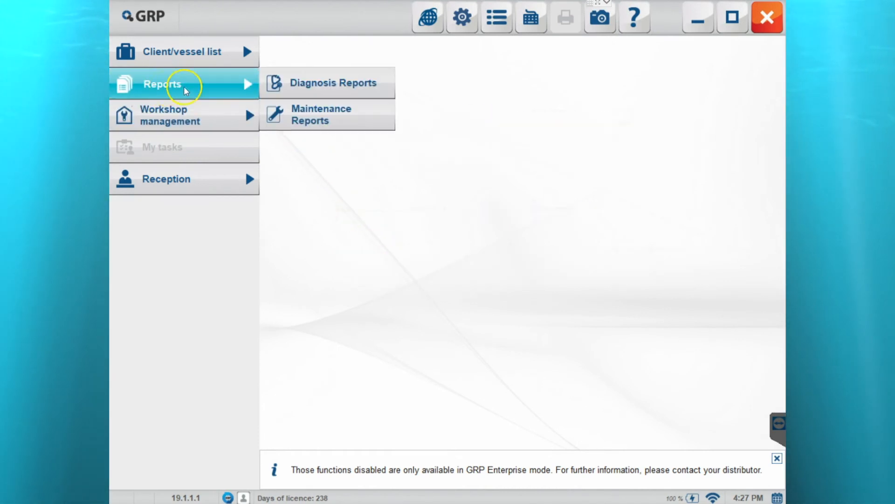
{"action": "mouse_move", "coordinate": [327, 83]}
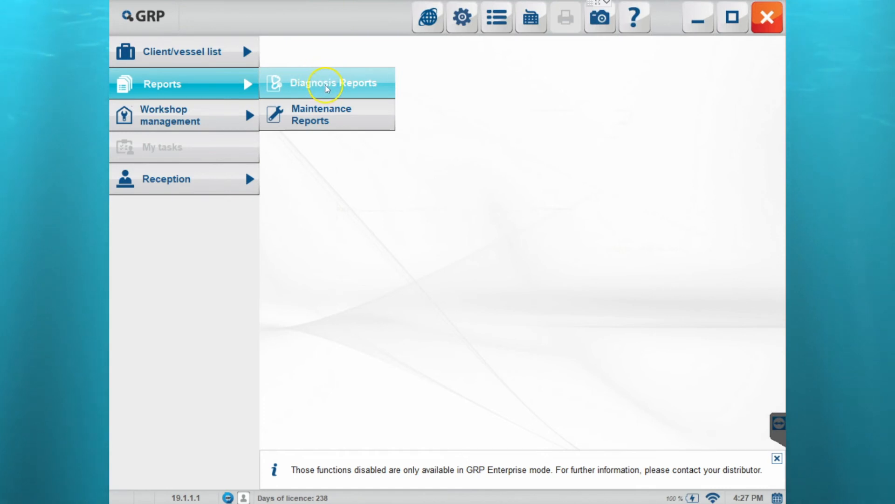
{"action": "left_click", "coordinate": [327, 83]}
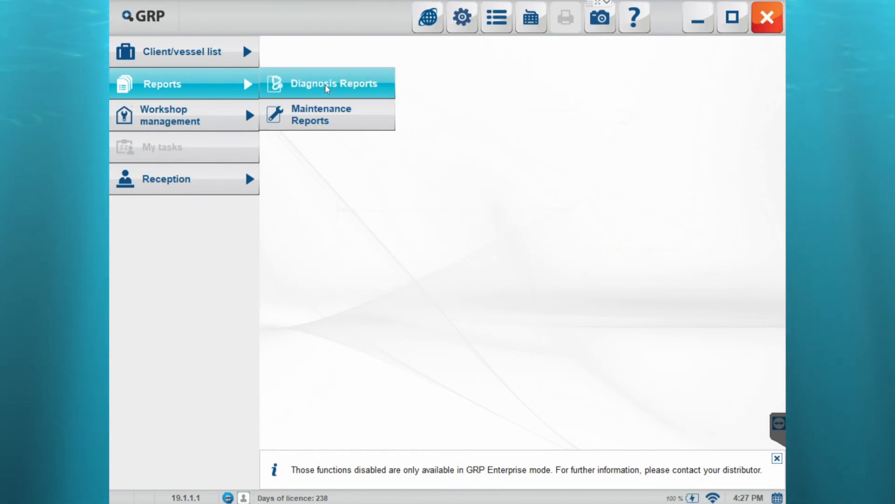
{"action": "left_click", "coordinate": [328, 83]}
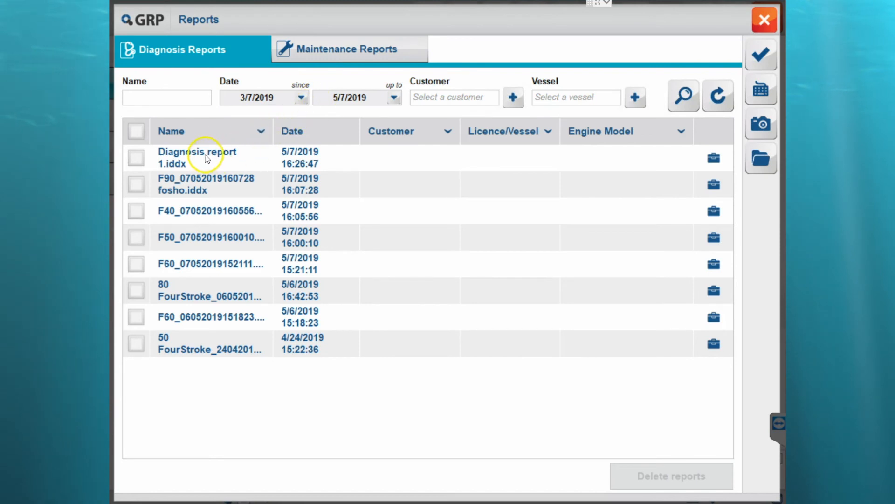
{"action": "mouse_move", "coordinate": [210, 220]}
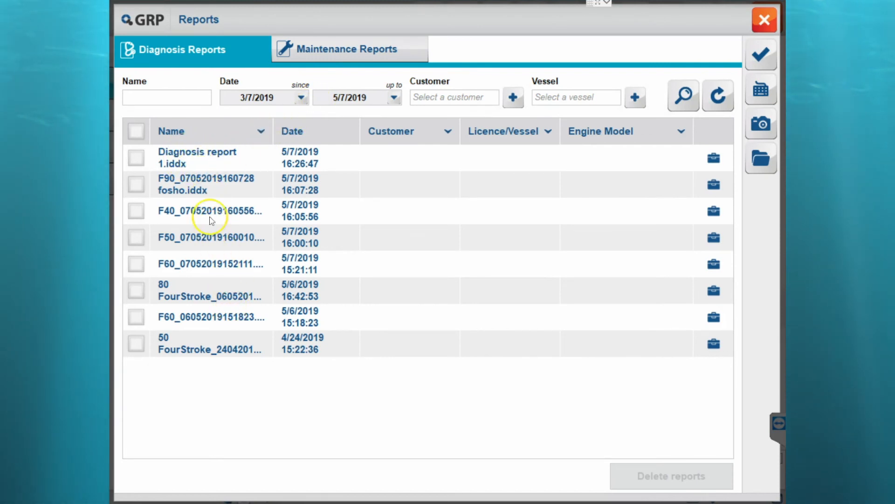
{"action": "mouse_move", "coordinate": [207, 159]}
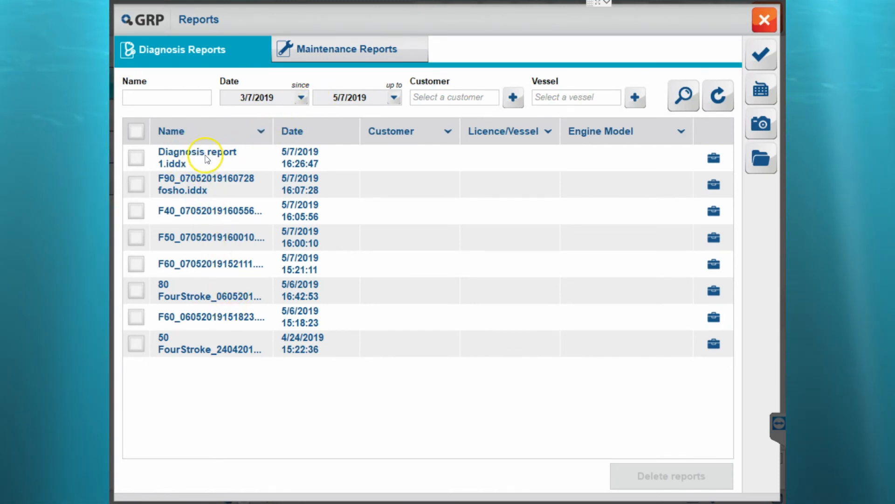
- Review Diagnosis report 1.iddx in GRP, then close the Reports window back to the welcome page
{"action": "left_click", "coordinate": [197, 158]}
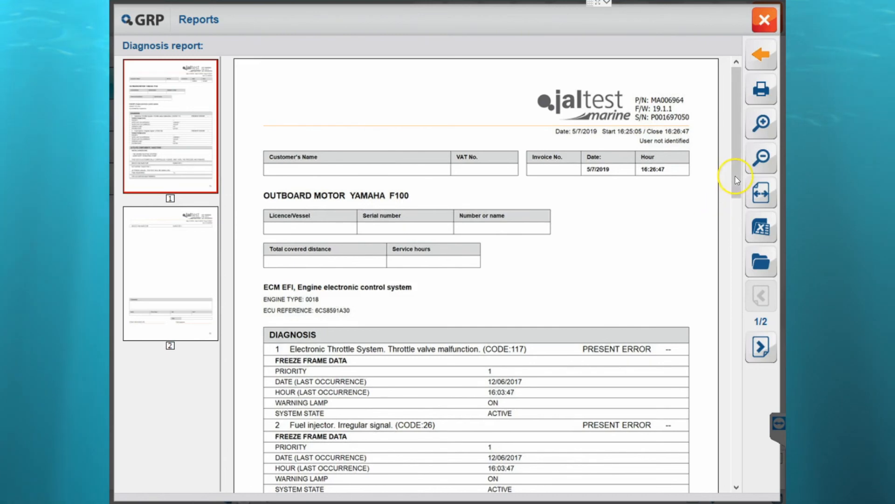
{"action": "scroll", "scroll_direction": "down", "scroll_amount": 3}
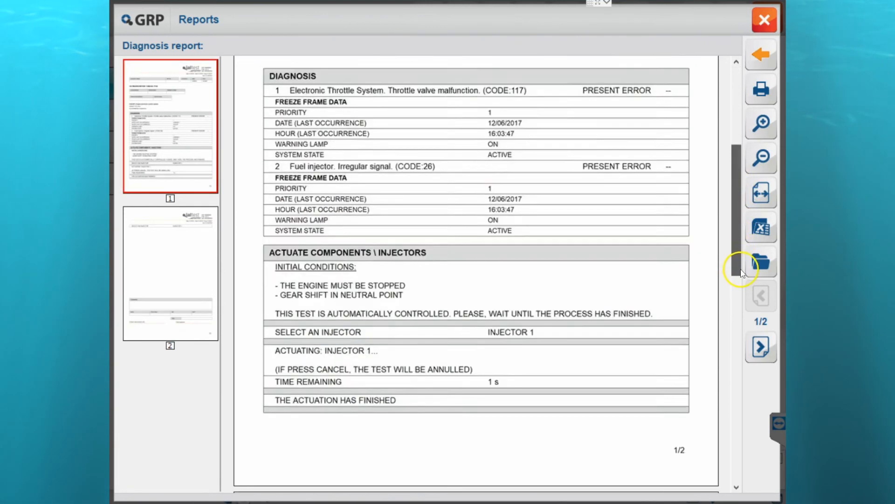
{"action": "scroll", "scroll_direction": "up", "scroll_amount": 3}
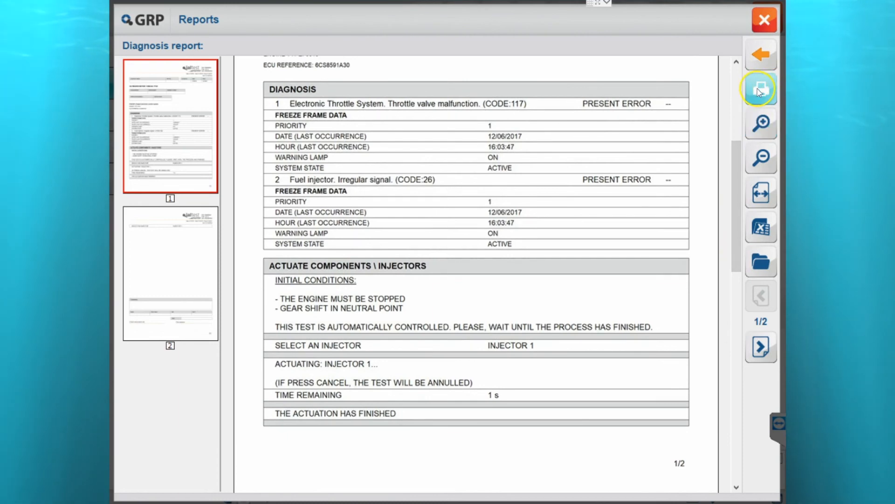
{"action": "mouse_move", "coordinate": [765, 19]}
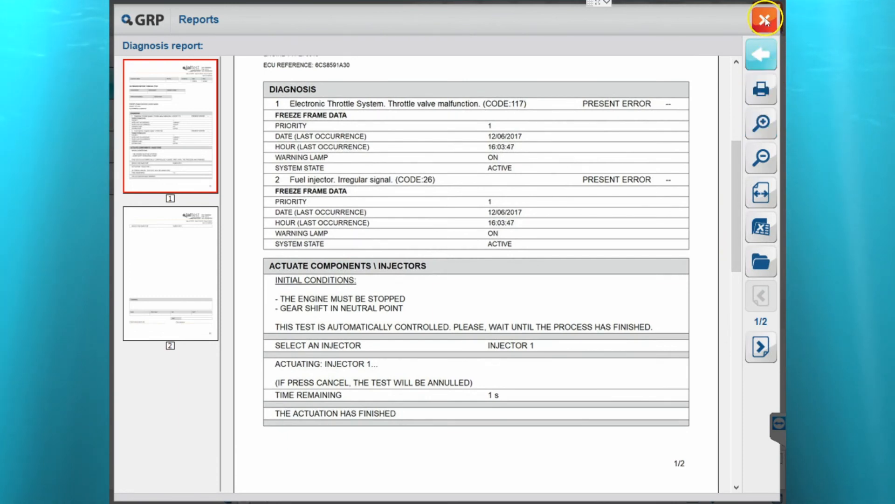
{"action": "left_click", "coordinate": [764, 18]}
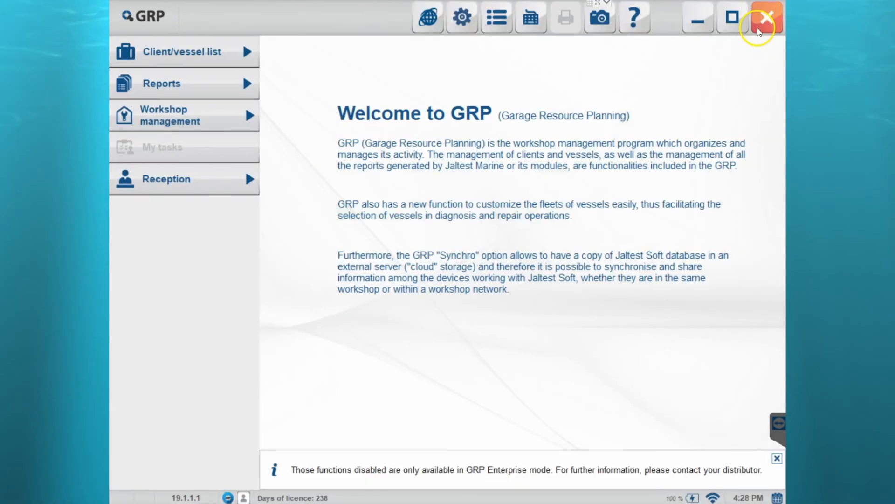
{"action": "mouse_move", "coordinate": [752, 53]}
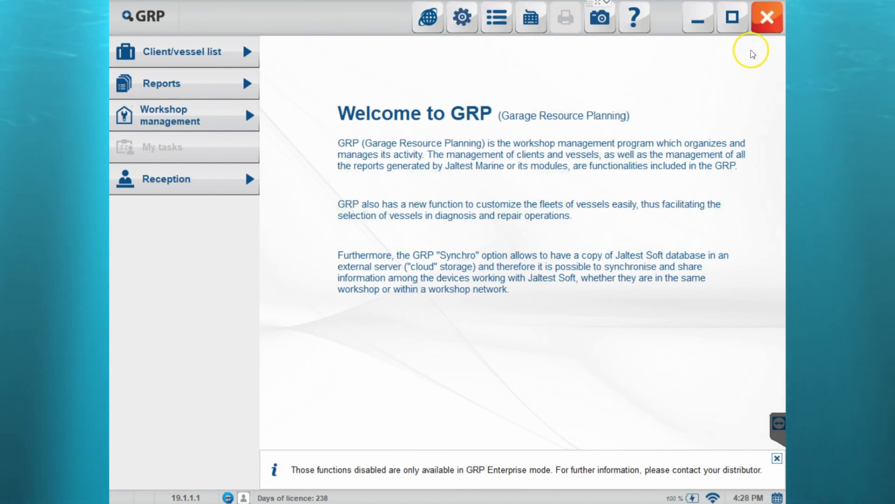